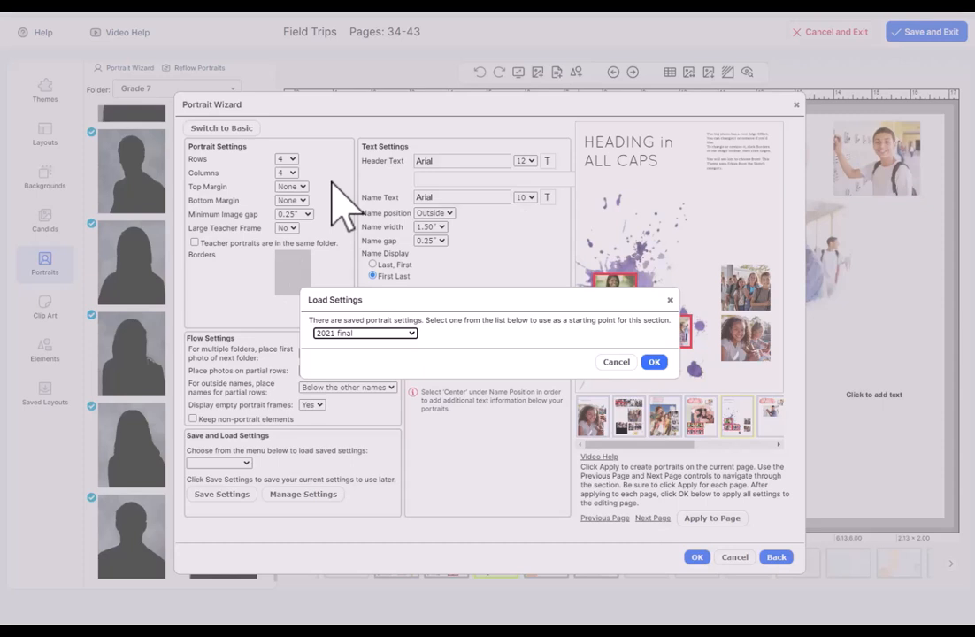
Cancel the Load Settings prompt, keeping the Portrait Wizard's current settings instead of 2021 final.
left_click(654, 361)
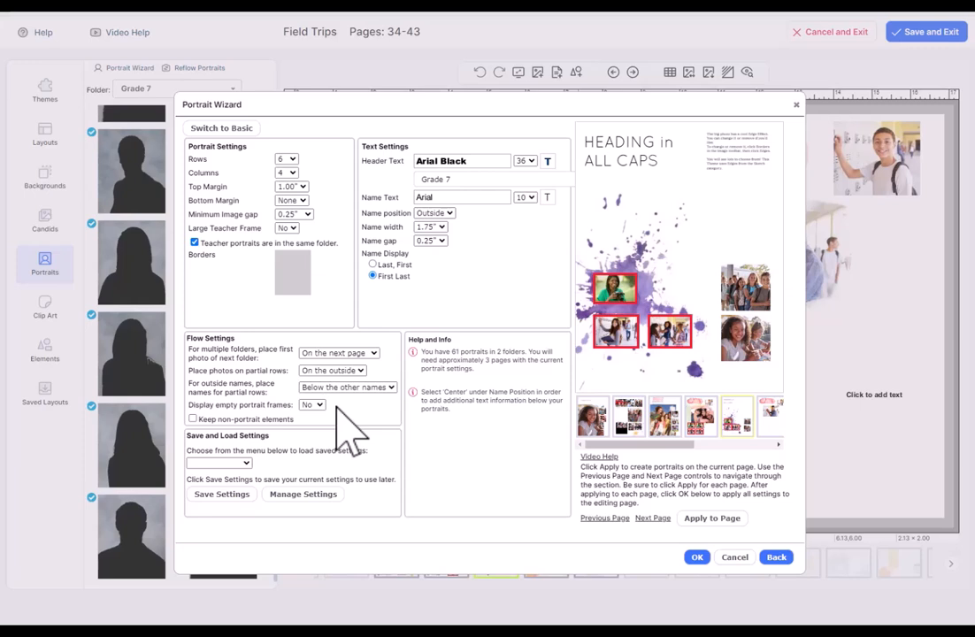
mouse_move(673, 491)
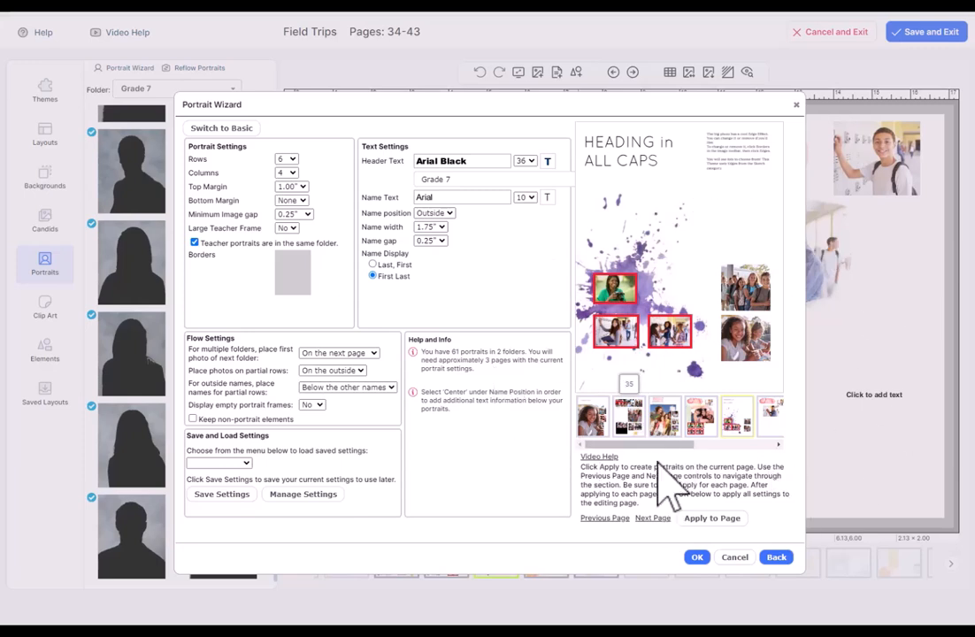
left_click(287, 173)
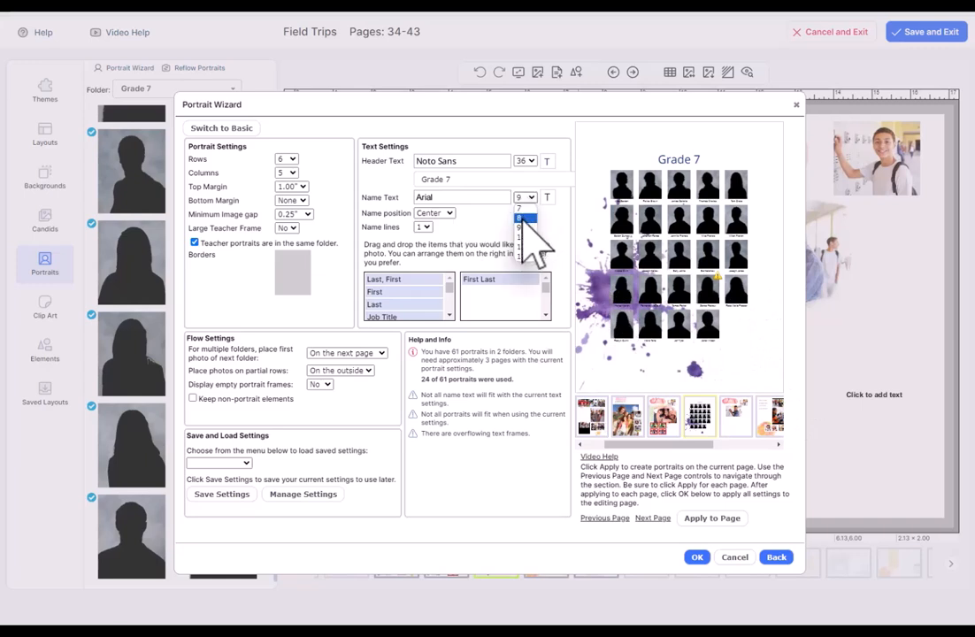
Set the portrait name text size to 8.
left_click(696, 557)
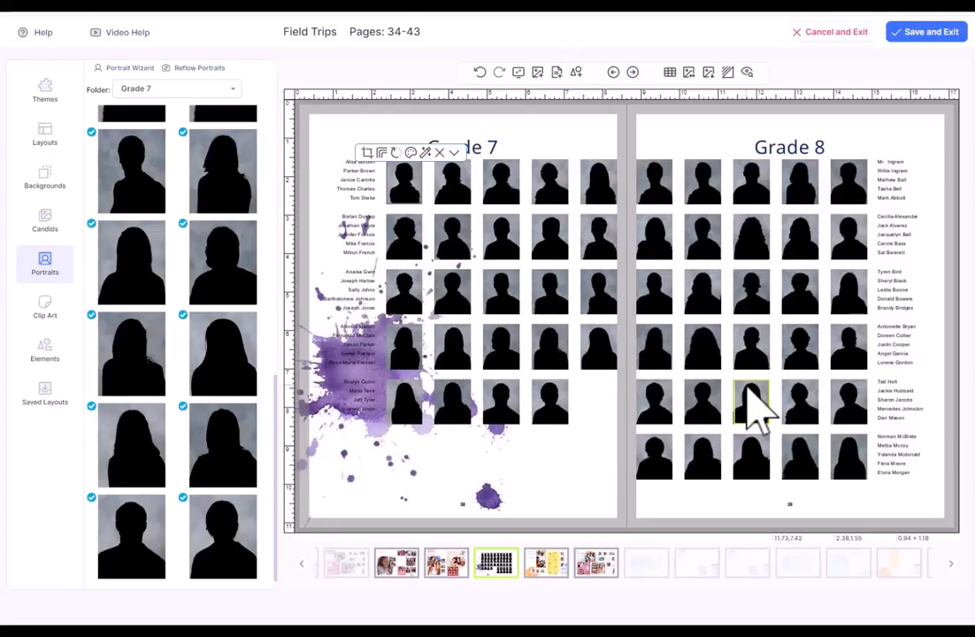